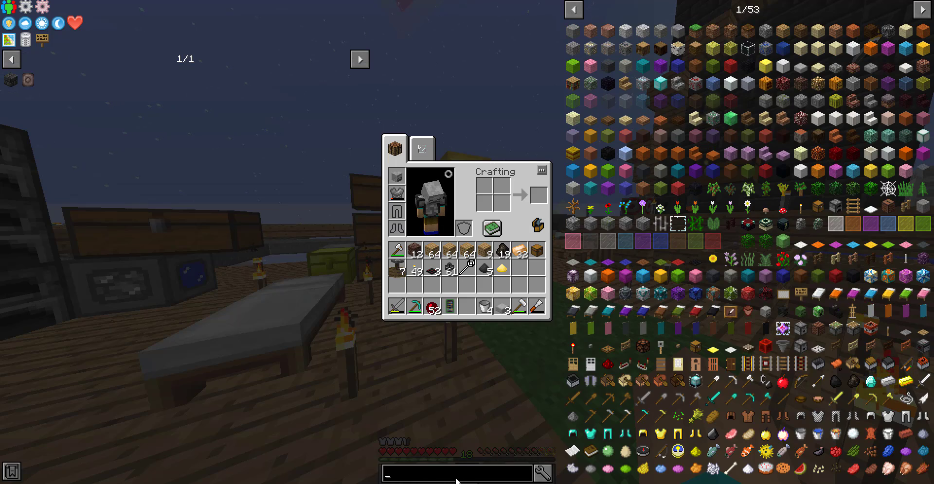
type("@thermal")
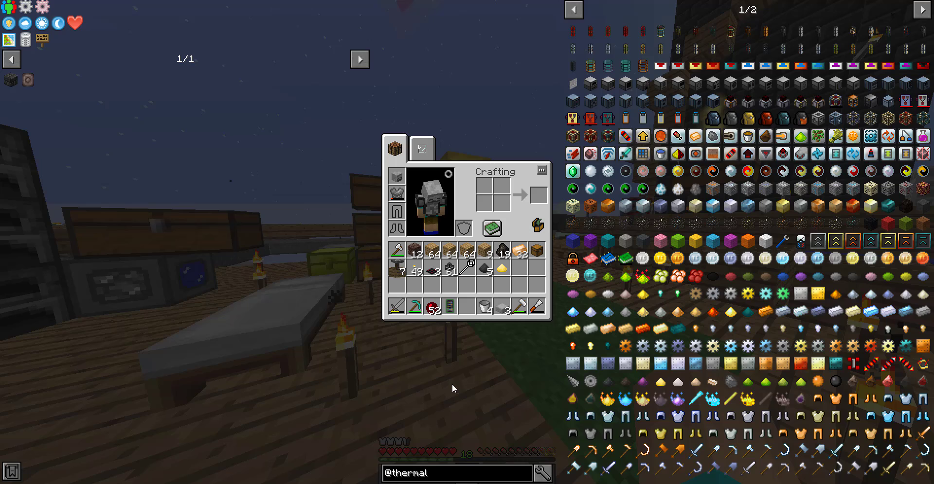
mouse_move(623, 134)
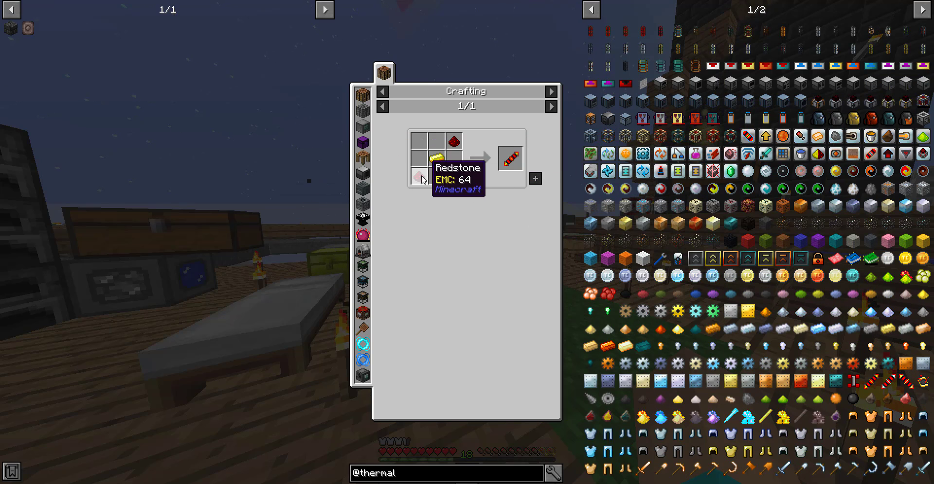
key("Escape")
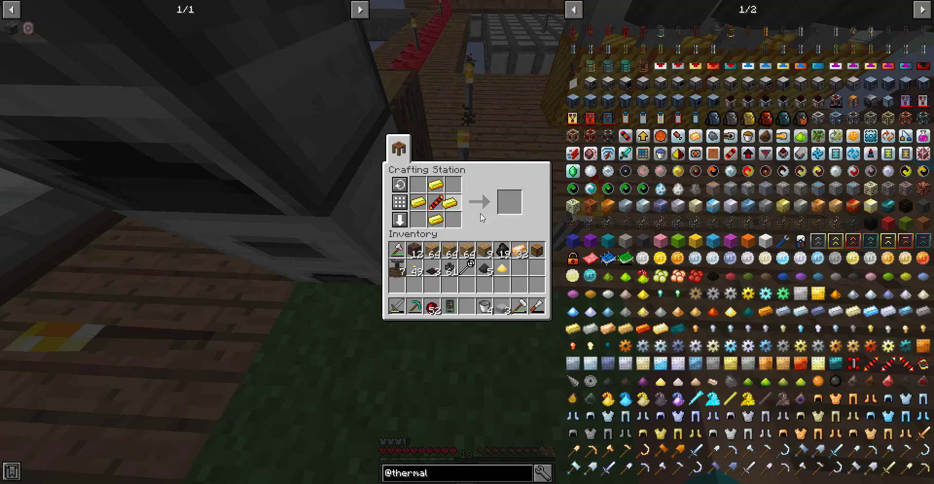
key("Escape")
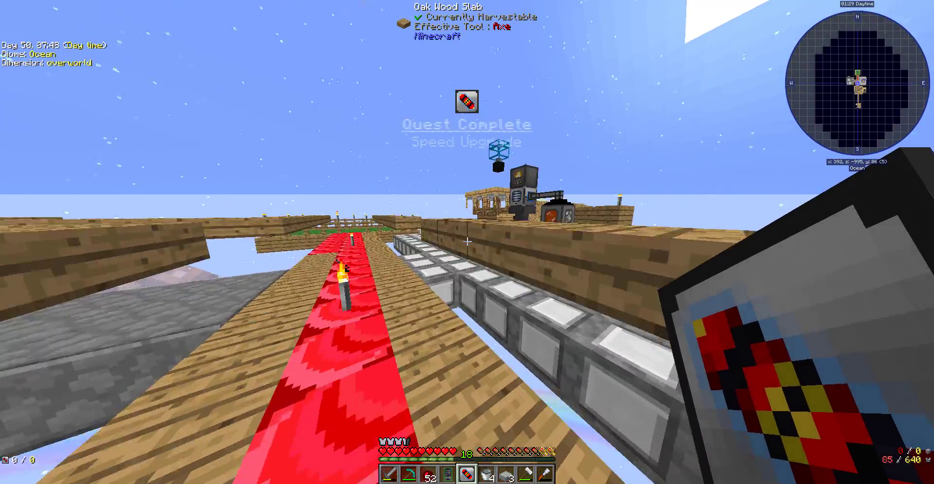
mouse_move(467, 242)
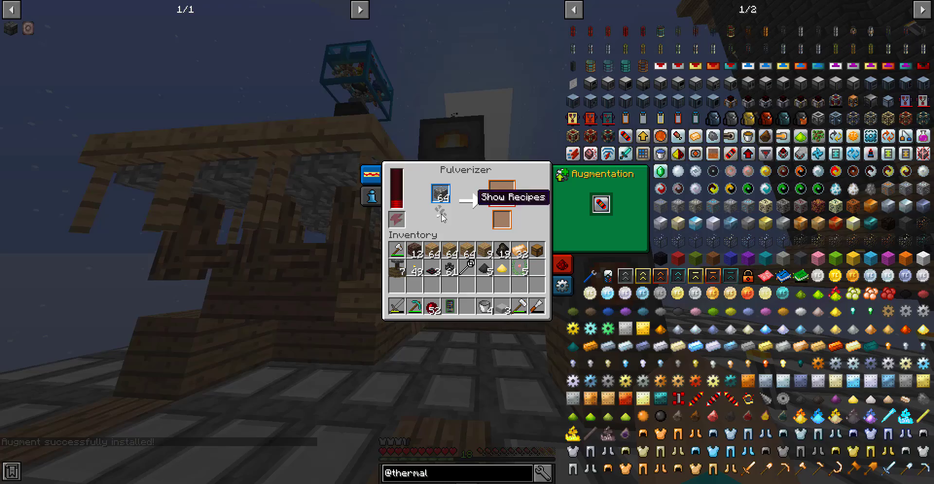
- Place the Speed Upgrade into the Pulverizer's Augmentation slot
key("Escape")
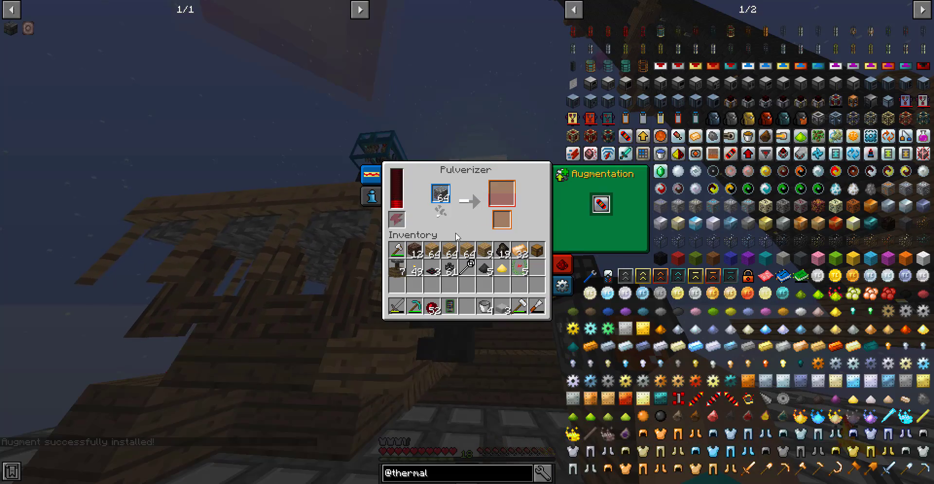
mouse_move(548, 212)
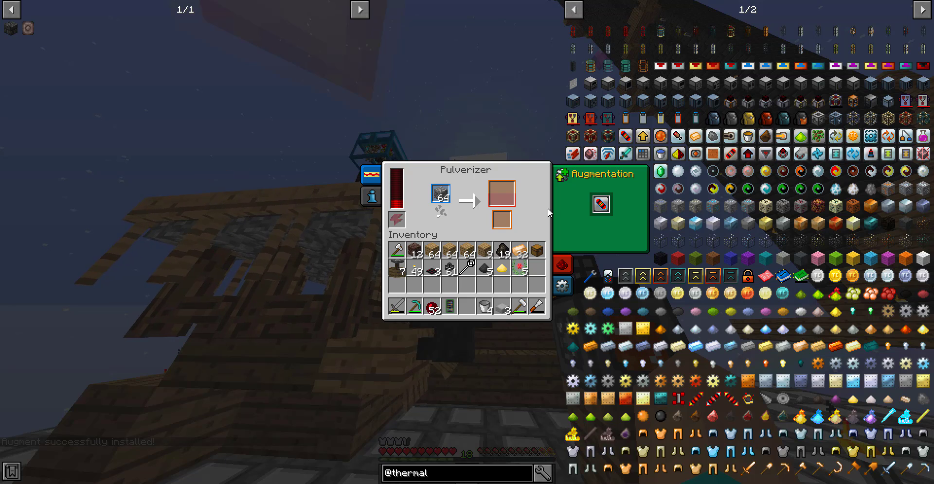
left_click(440, 194)
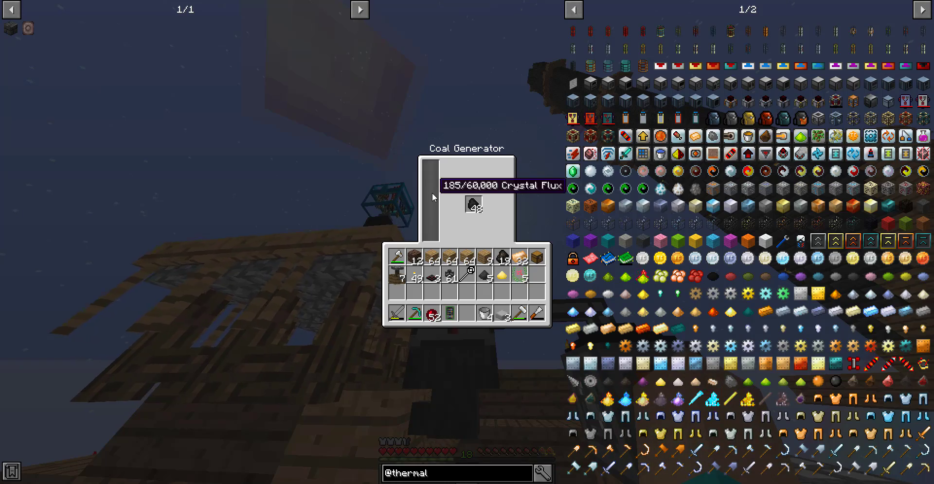
mouse_move(426, 207)
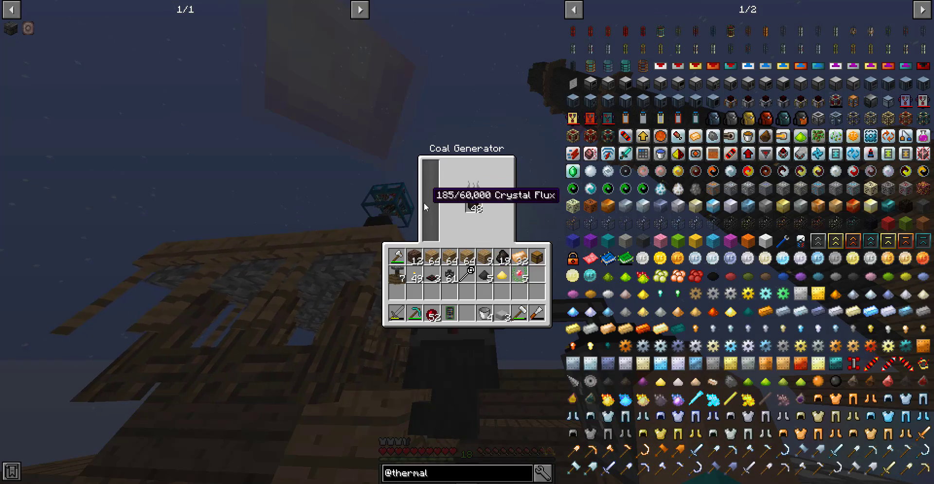
- Search JEI for 'coal gener' to view the Coal Generator recipe, then close the Pulverizer
key("Escape")
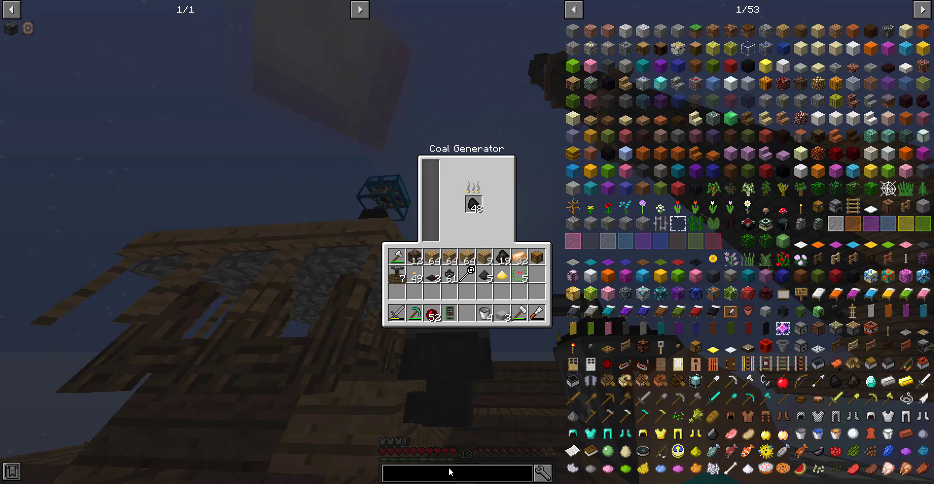
type("coal gener")
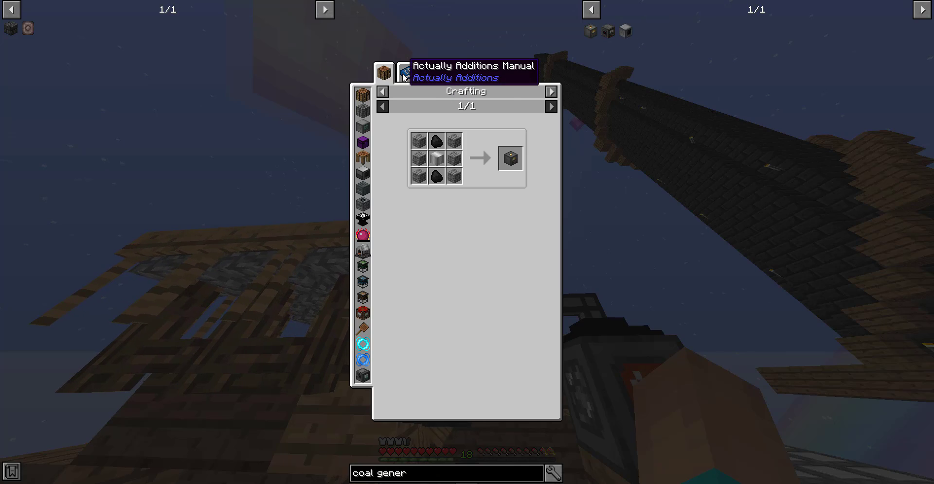
left_click(404, 72)
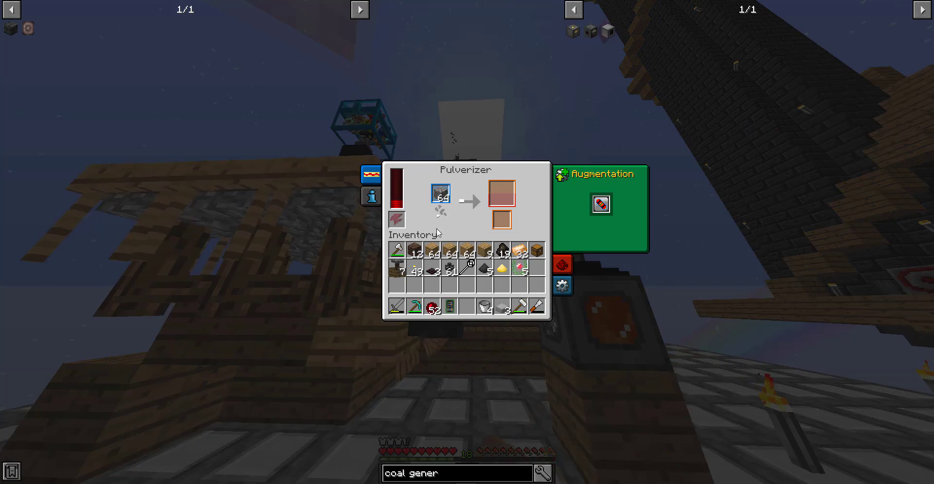
key("Escape")
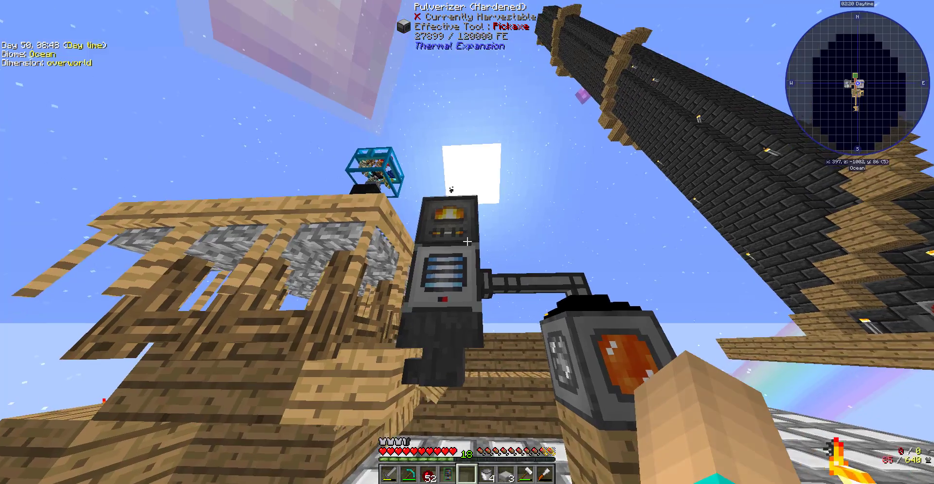
mouse_move(467, 244)
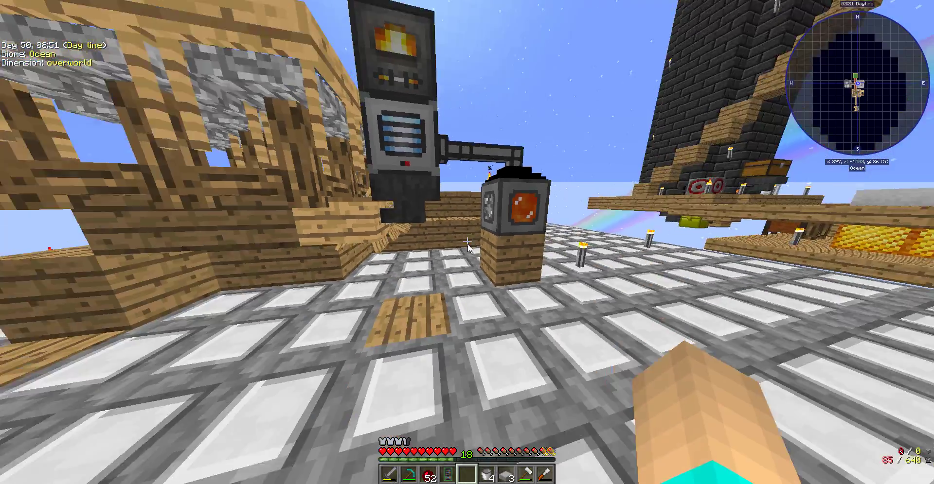
key("e")
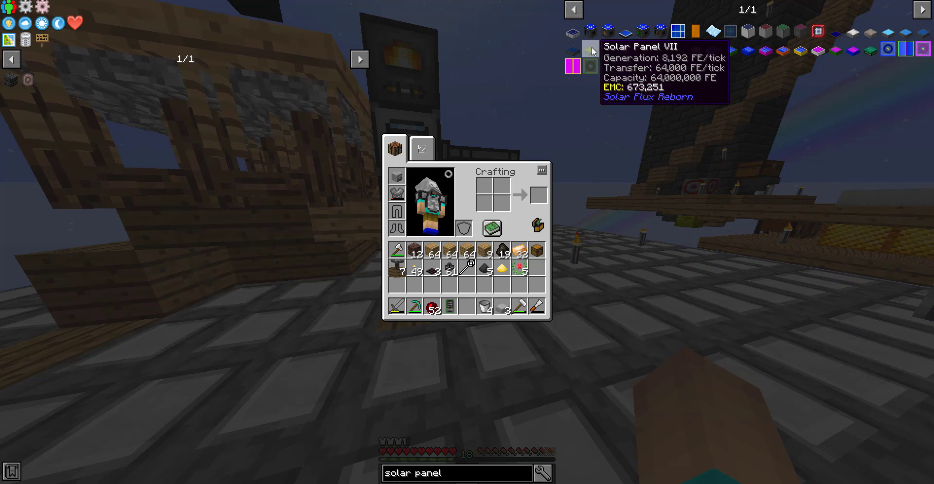
mouse_move(853, 36)
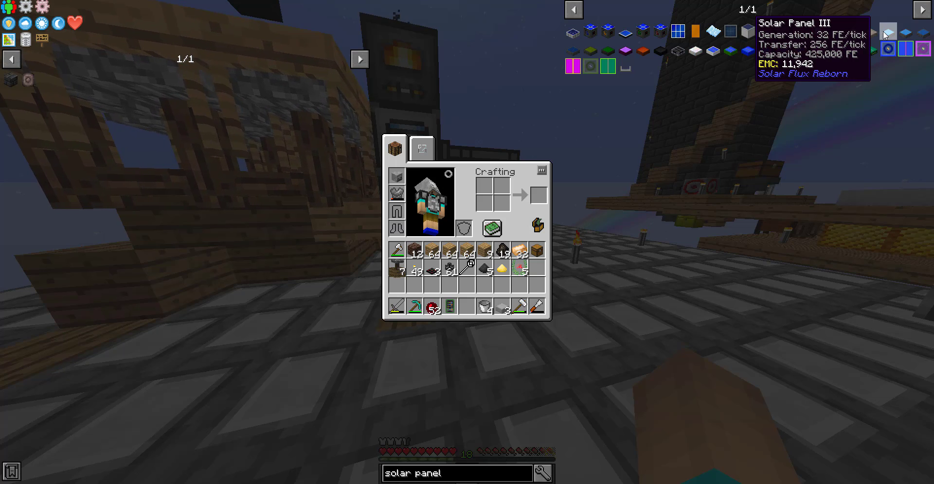
left_click(886, 31)
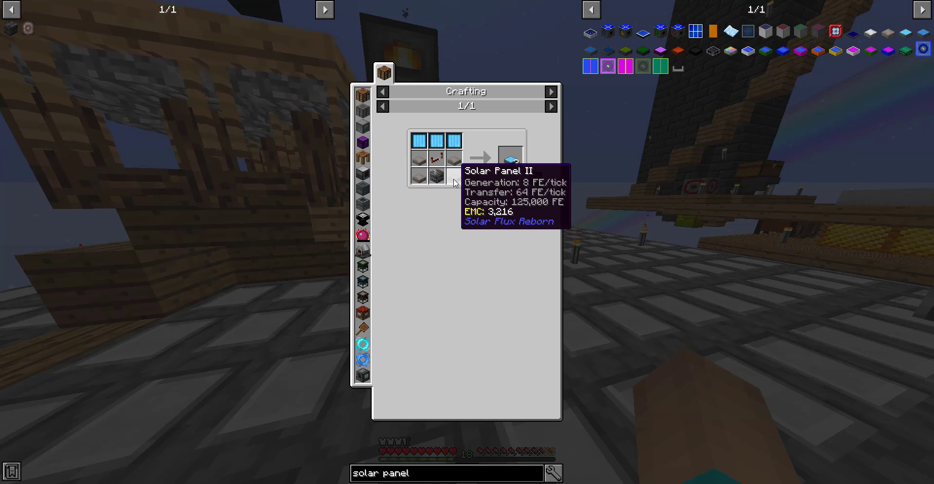
key("Escape")
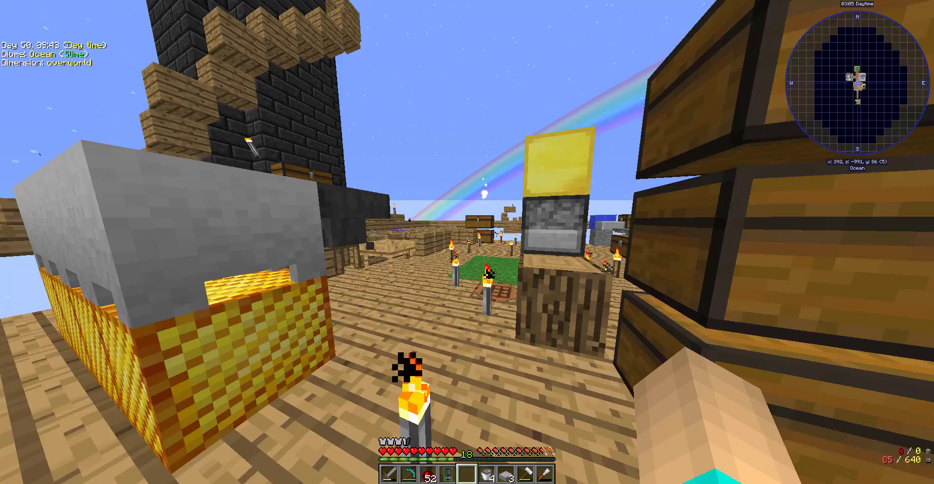
key("e")
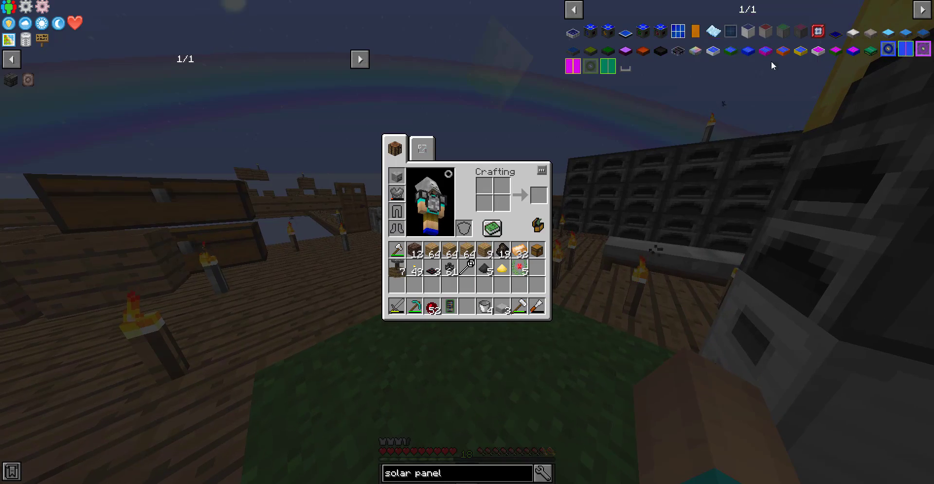
mouse_move(800, 30)
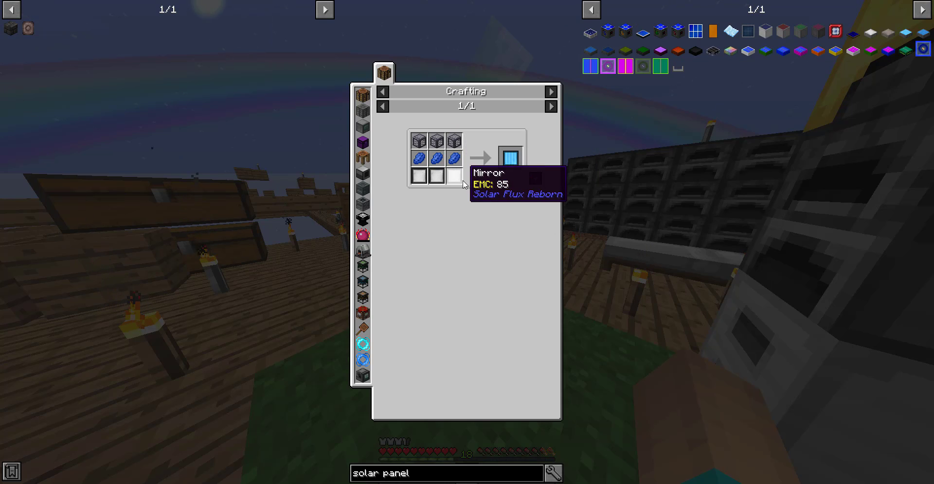
mouse_move(884, 31)
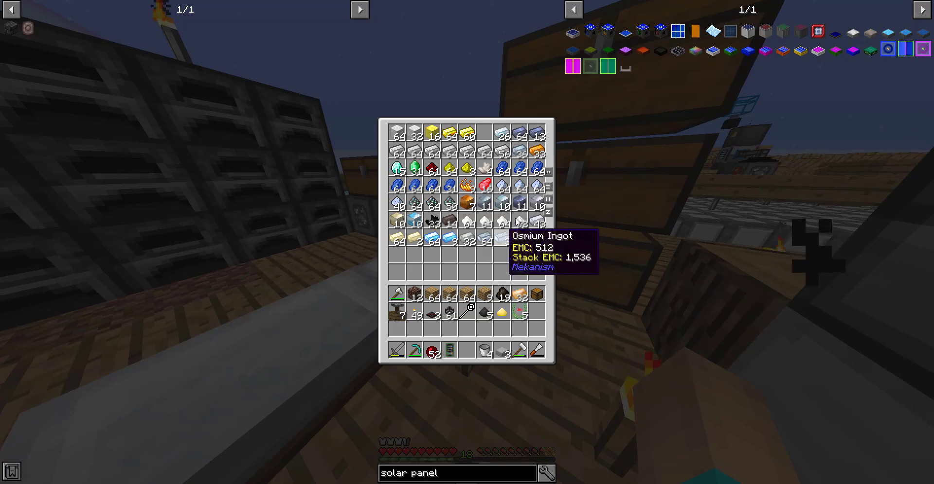
mouse_move(894, 32)
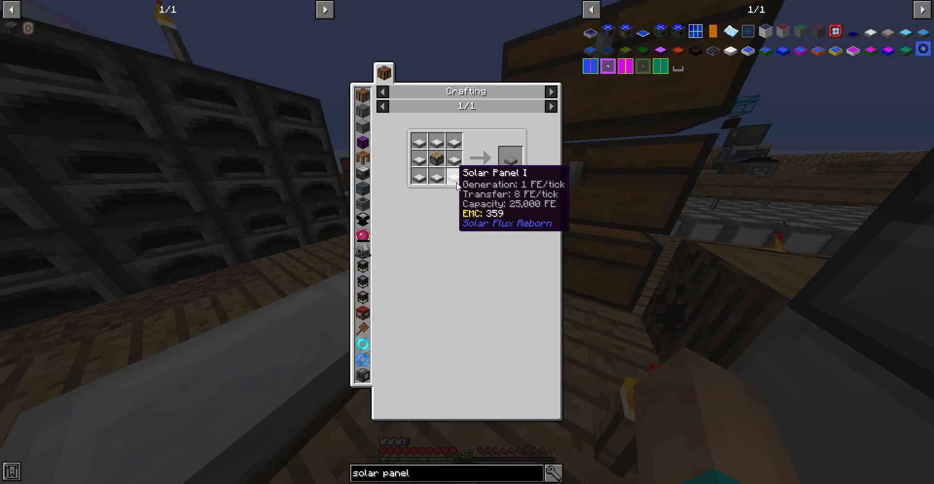
mouse_move(909, 37)
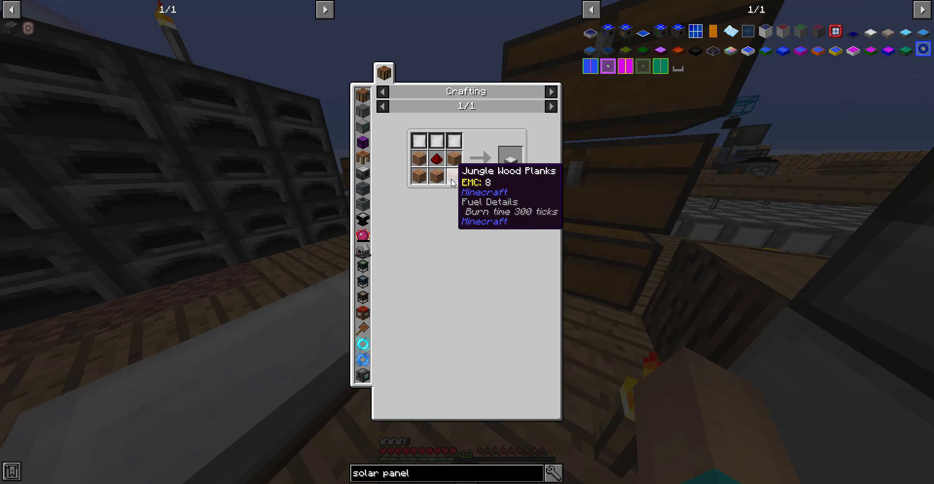
mouse_move(451, 197)
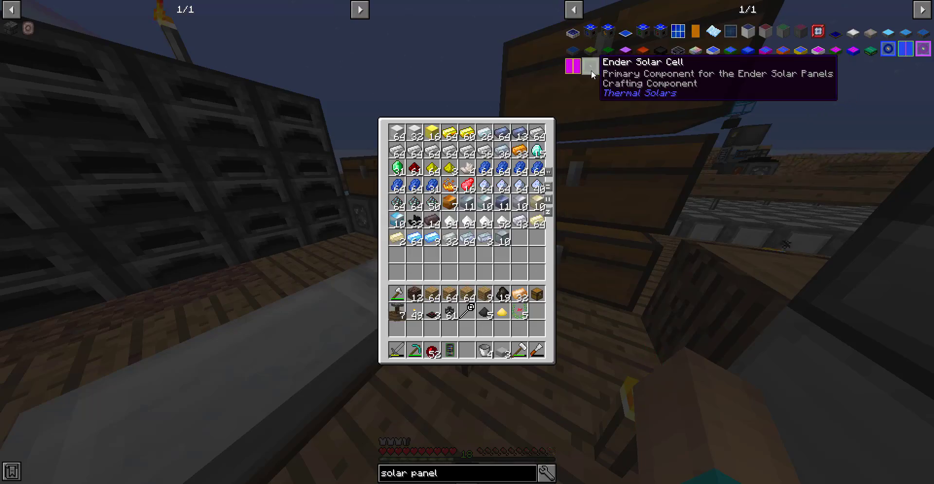
key("Escape")
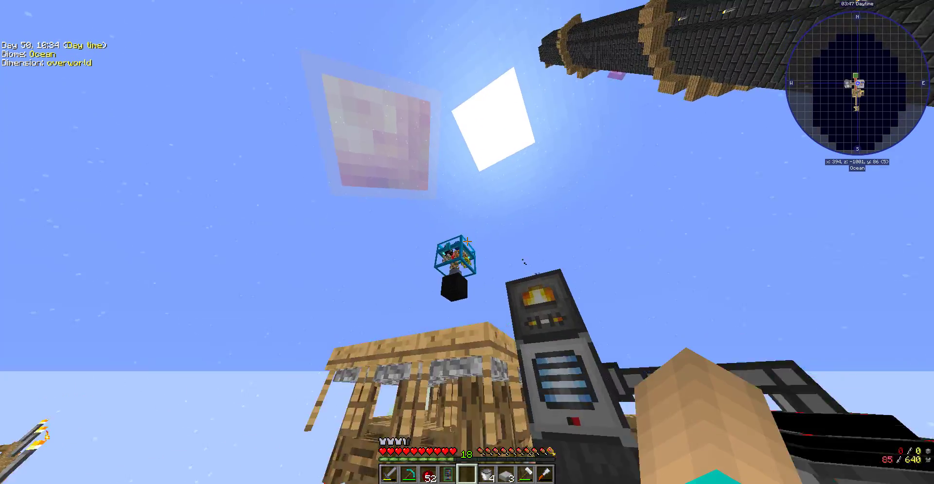
- Browse the pale block's usages in JEI and show its Pulverizer recipe yielding Dust at 5%
key("e")
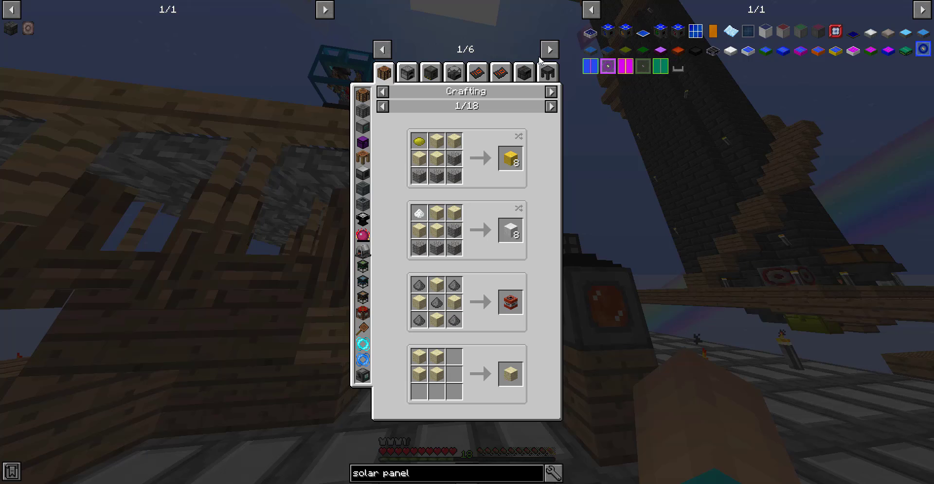
left_click(549, 49)
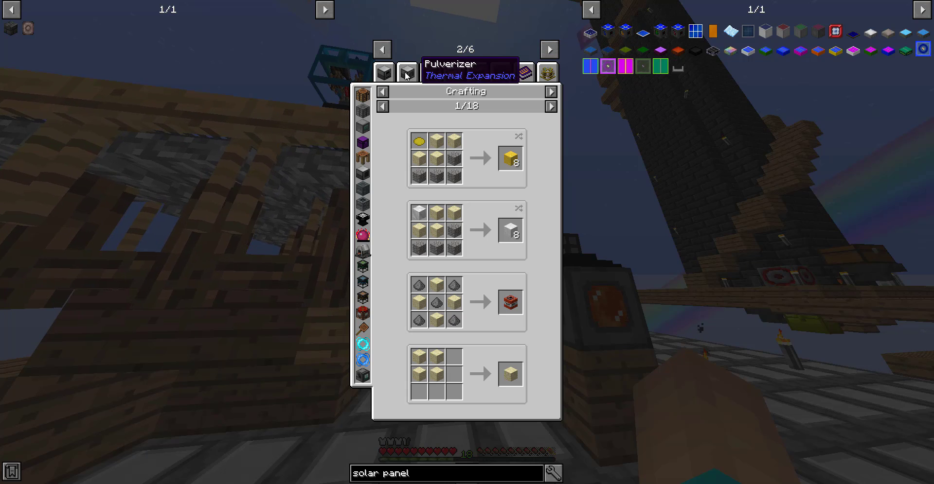
left_click(454, 72)
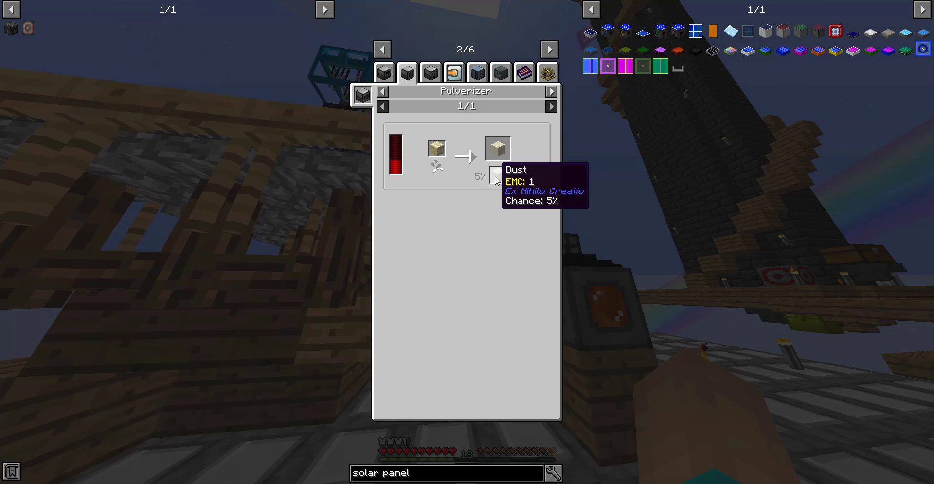
key("Escape")
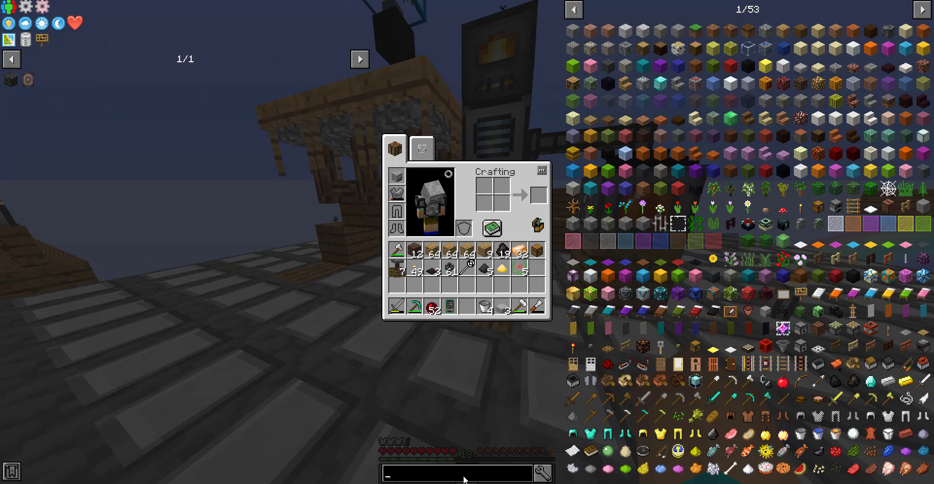
- Filter the JEI item list with the search 'gravel'
type("gravel")
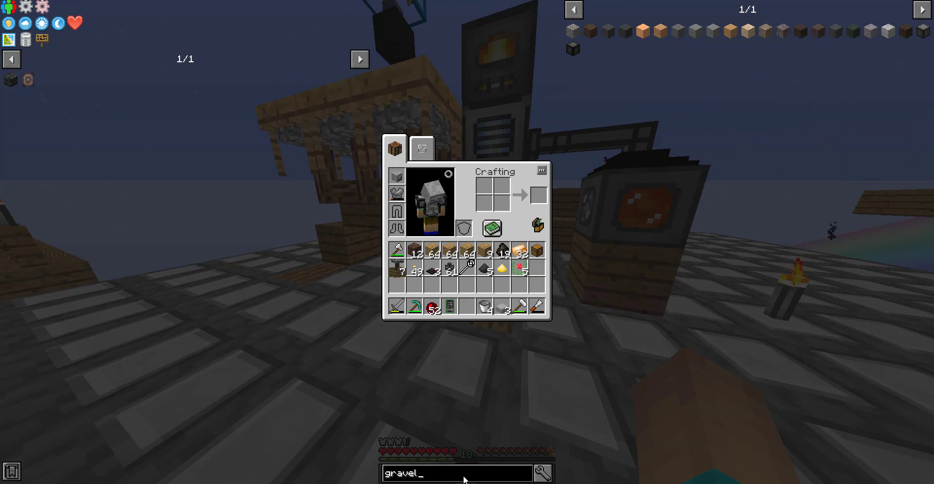
mouse_move(572, 30)
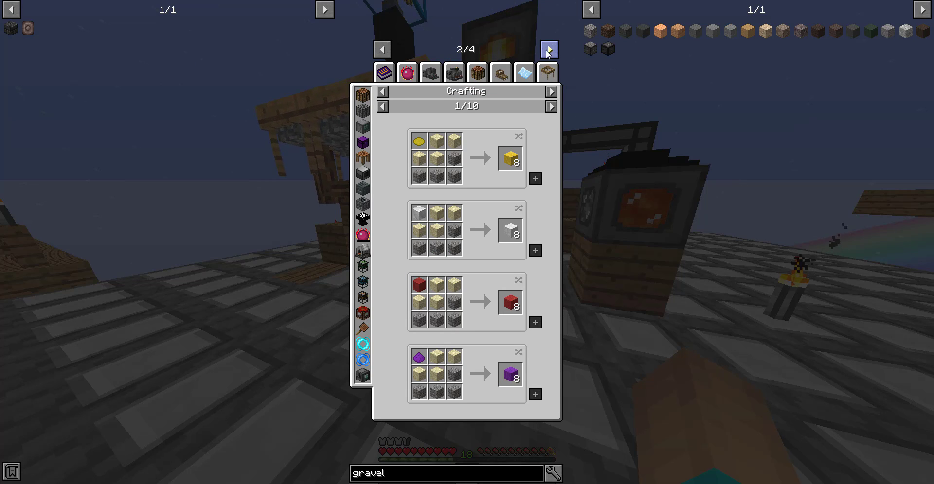
- Show gravel's Sieve drops, listing the obtainable ores and gems
left_click(547, 72)
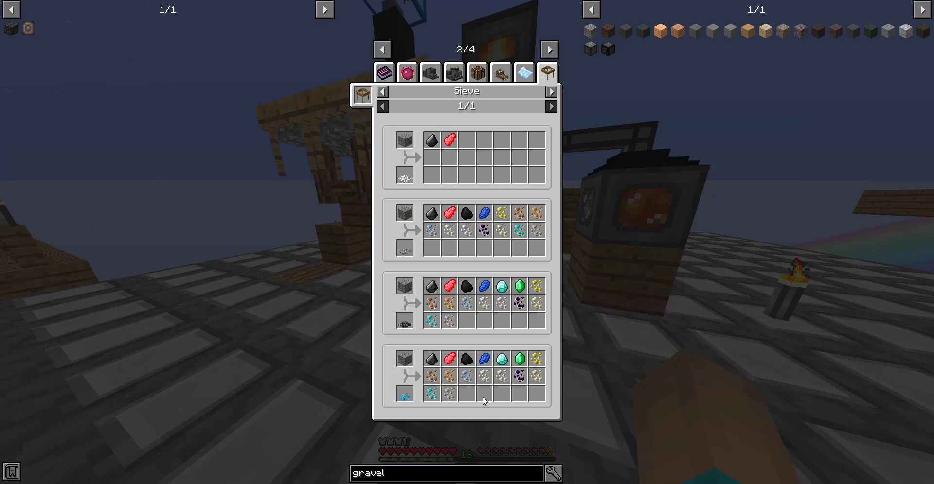
mouse_move(501, 359)
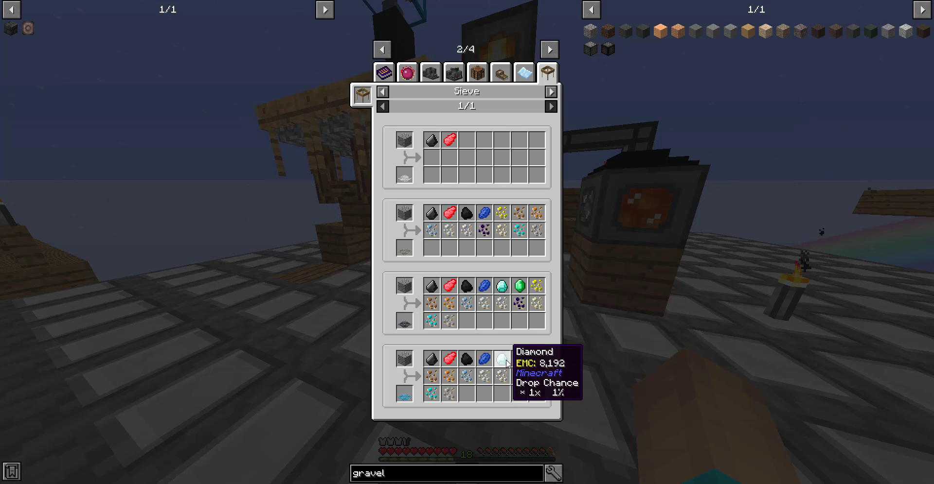
mouse_move(454, 367)
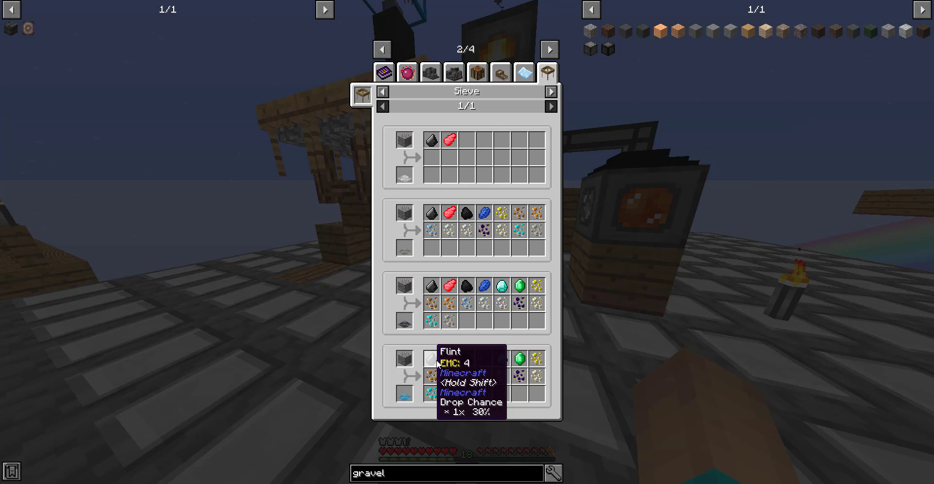
mouse_move(405, 403)
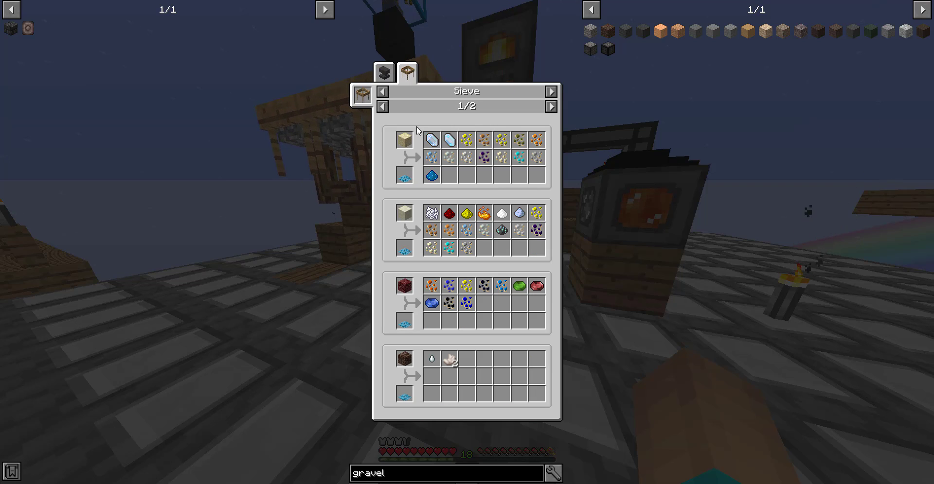
mouse_move(404, 286)
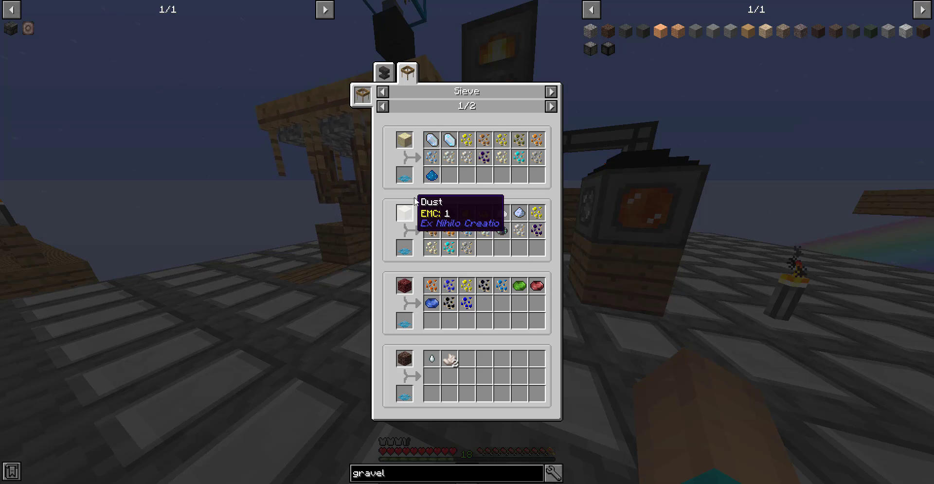
- Flip between Sieve pages 1/2 and 2/2 comparing ore piece chances, then close JEI
left_click(550, 106)
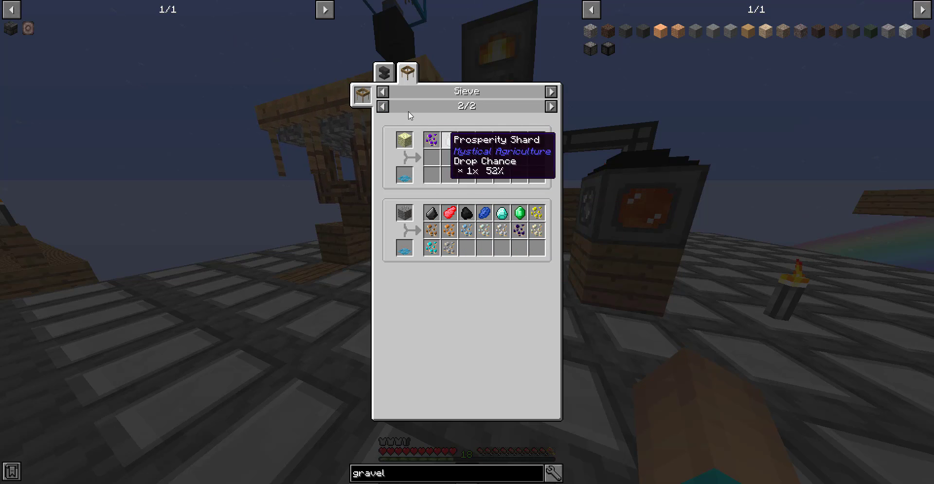
left_click(384, 106)
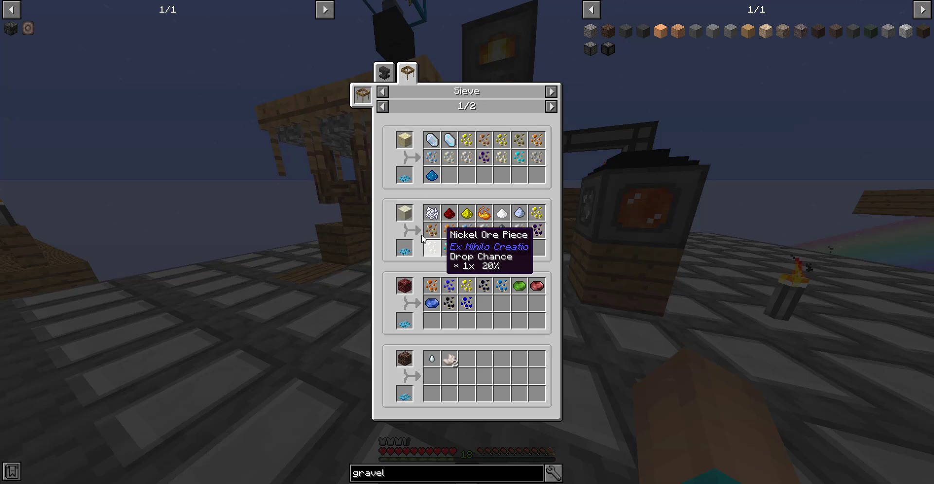
mouse_move(432, 140)
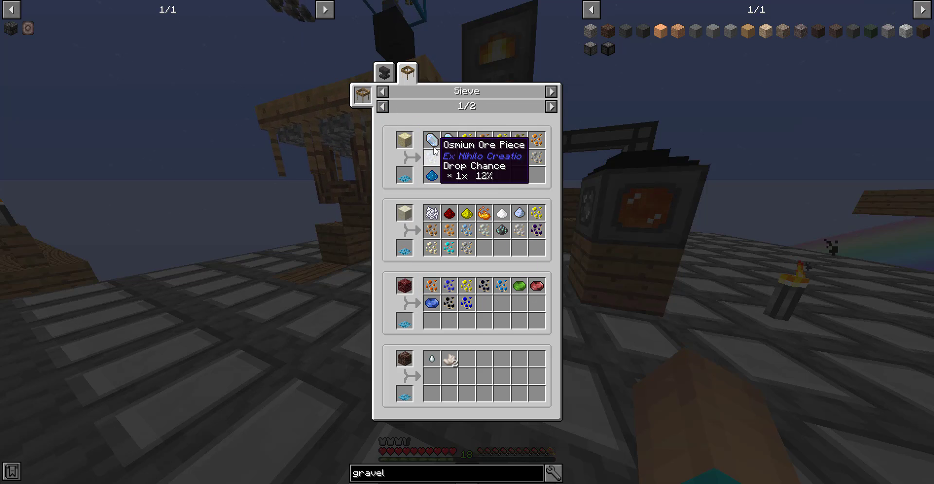
mouse_move(469, 140)
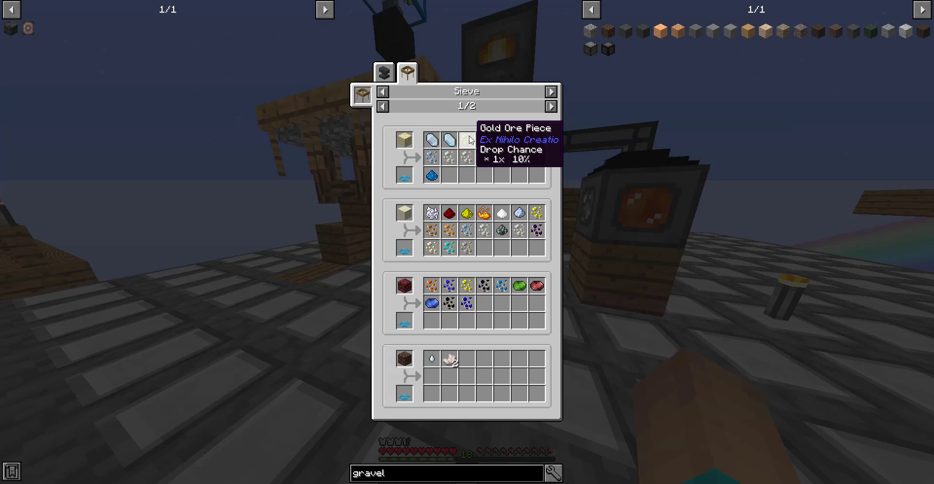
mouse_move(535, 156)
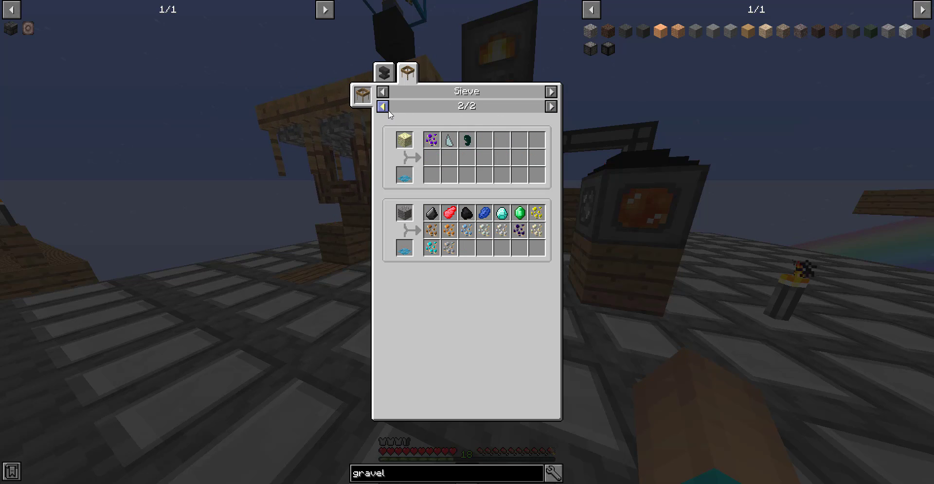
left_click(382, 106)
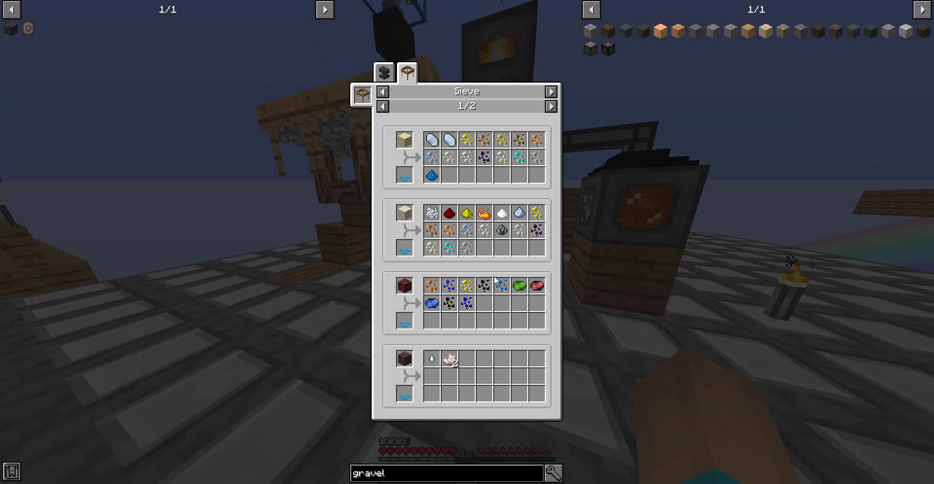
mouse_move(517, 214)
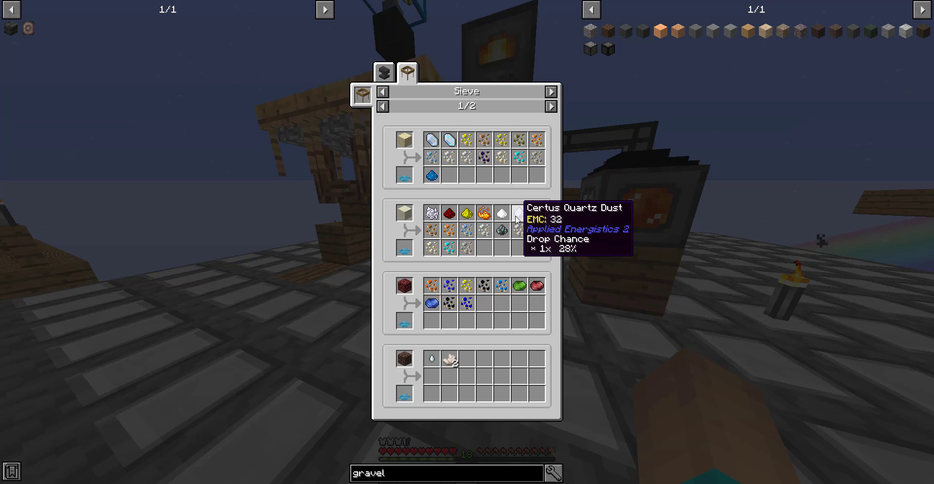
mouse_move(458, 248)
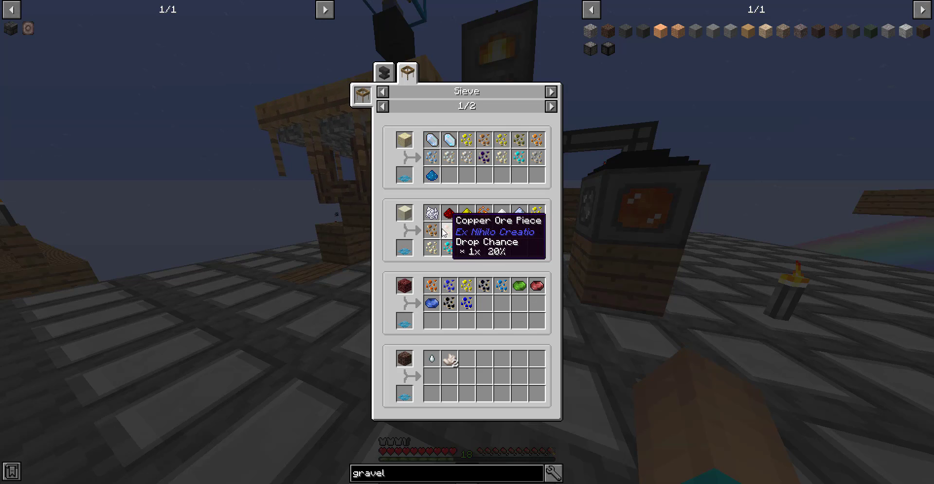
mouse_move(416, 147)
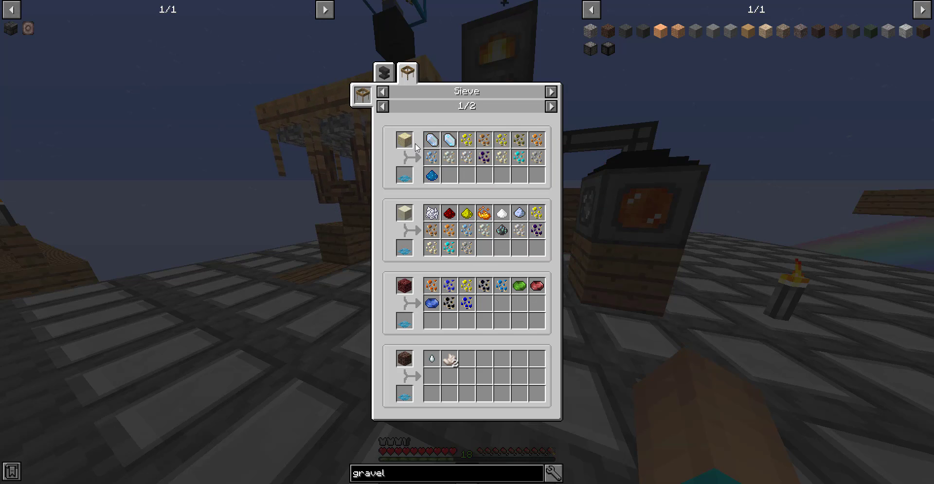
mouse_move(448, 215)
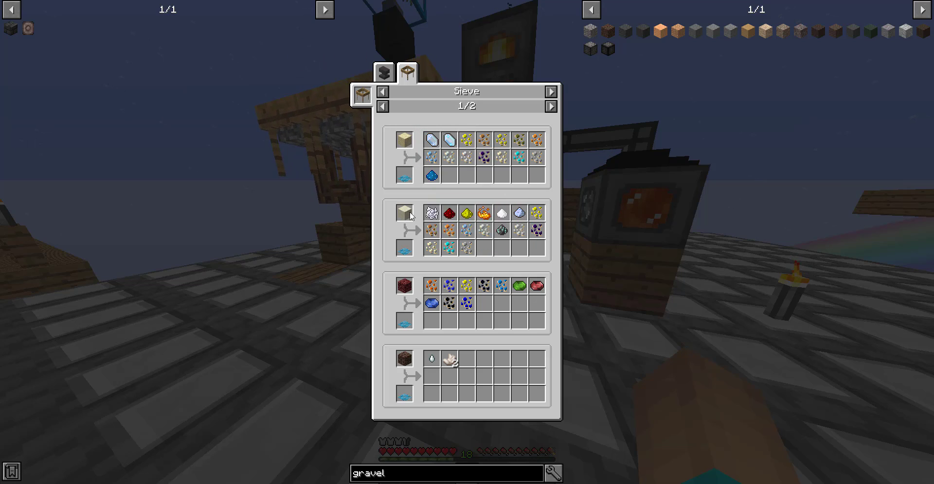
key("Escape")
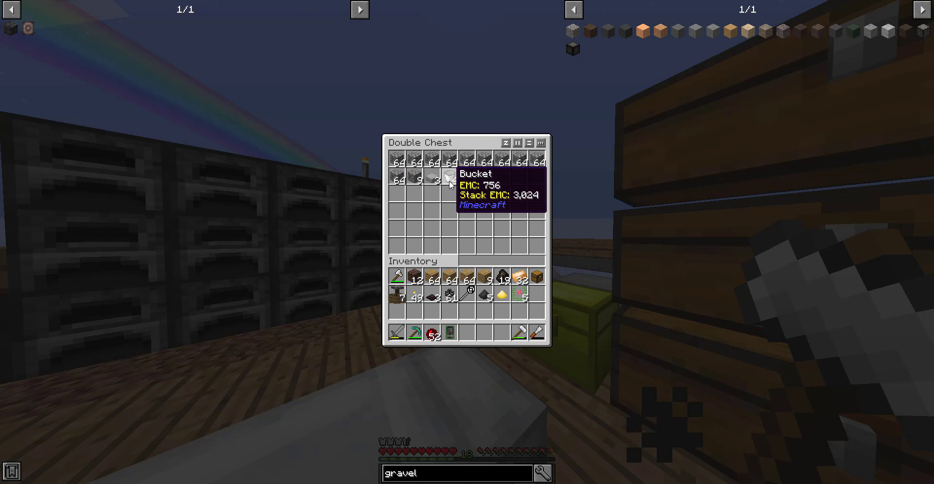
- Store spare items across the double chests and take the cobblestone stacks
key("Escape")
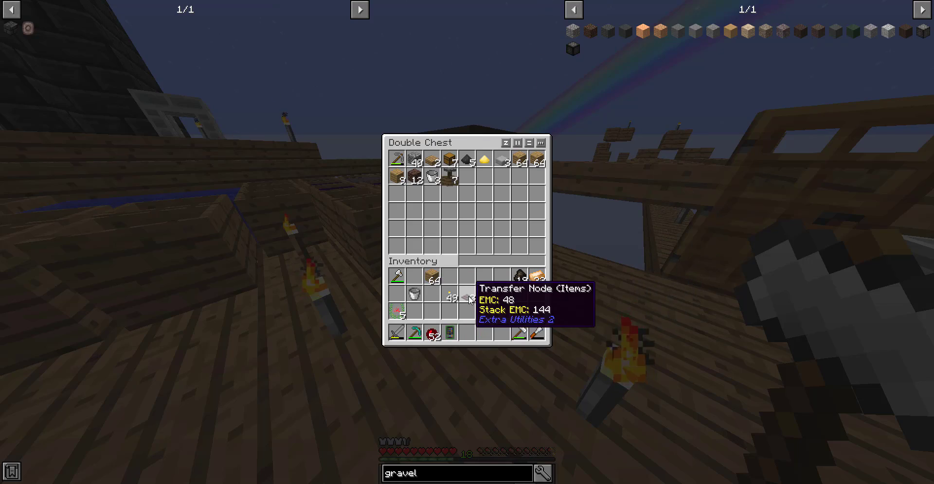
key("Escape")
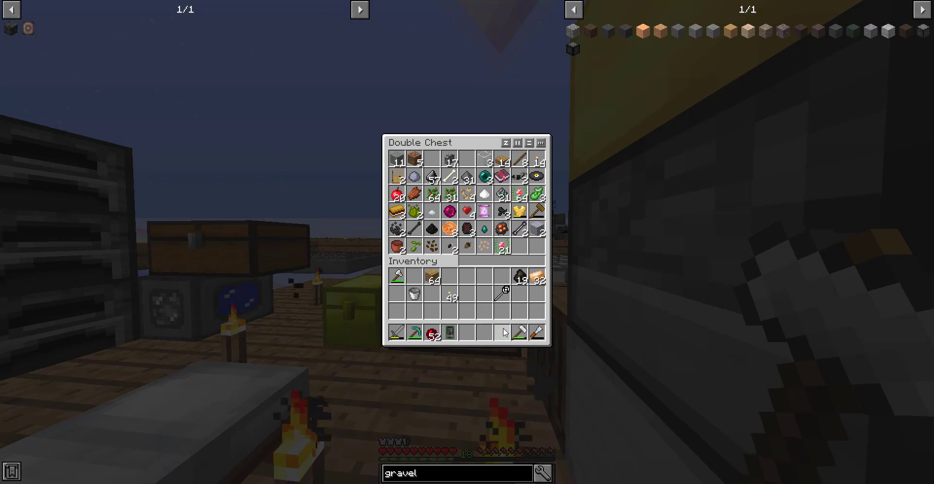
key("Escape")
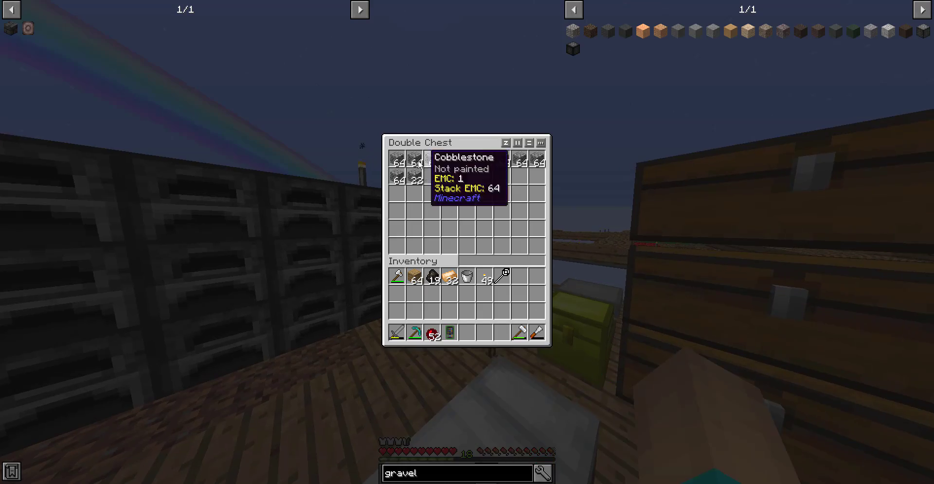
key("Escape")
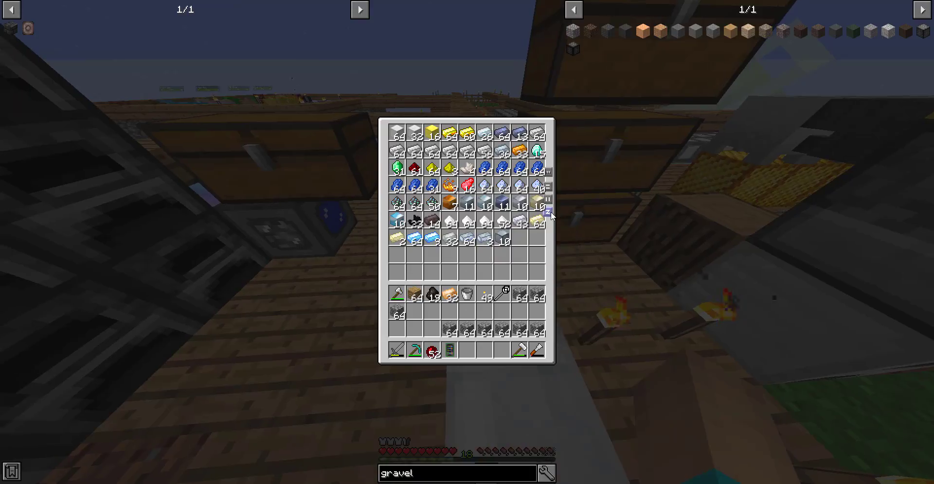
- Close the ore-and-ingot chest and return to the world
key("Escape")
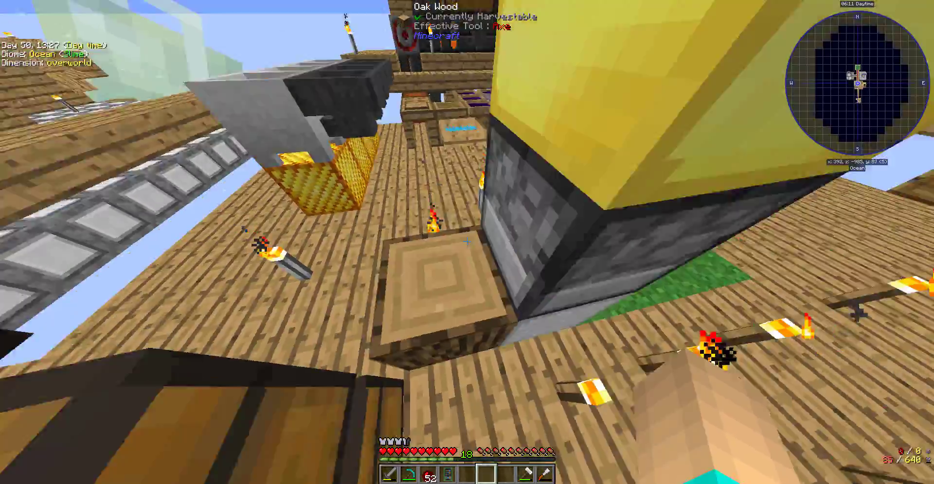
mouse_move(467, 243)
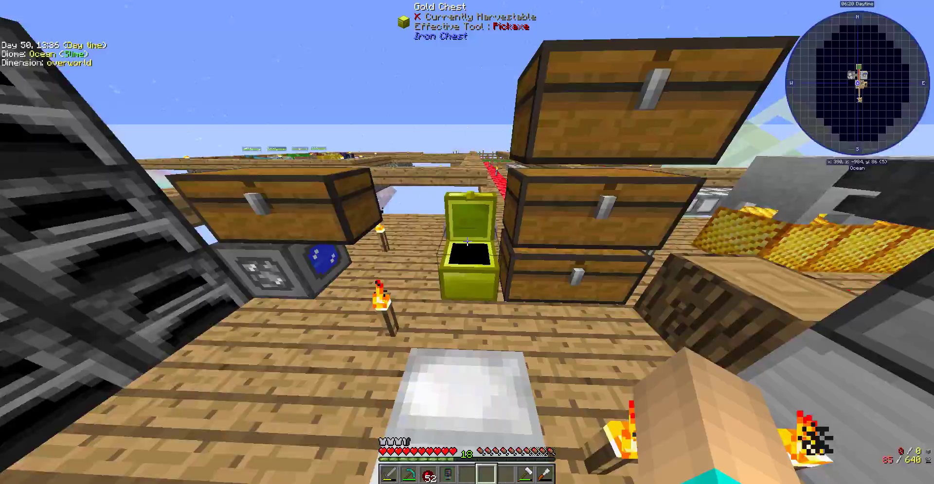
mouse_move(467, 242)
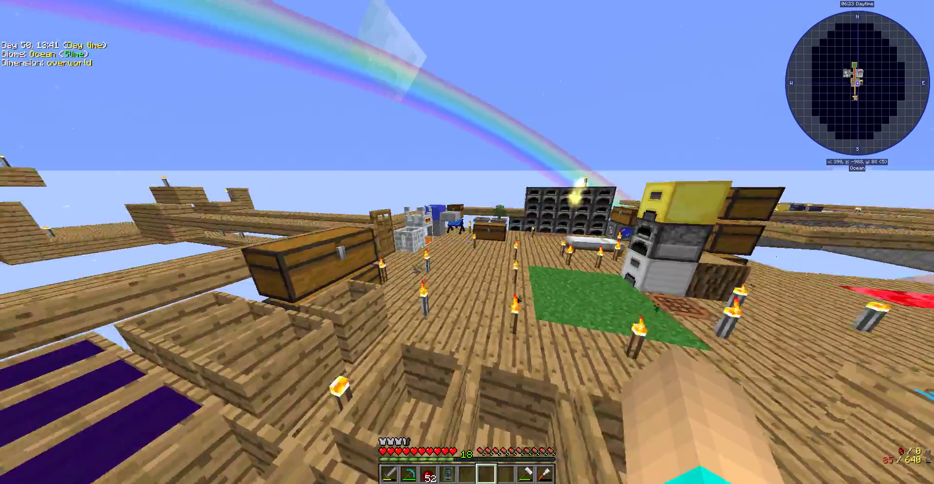
mouse_move(467, 241)
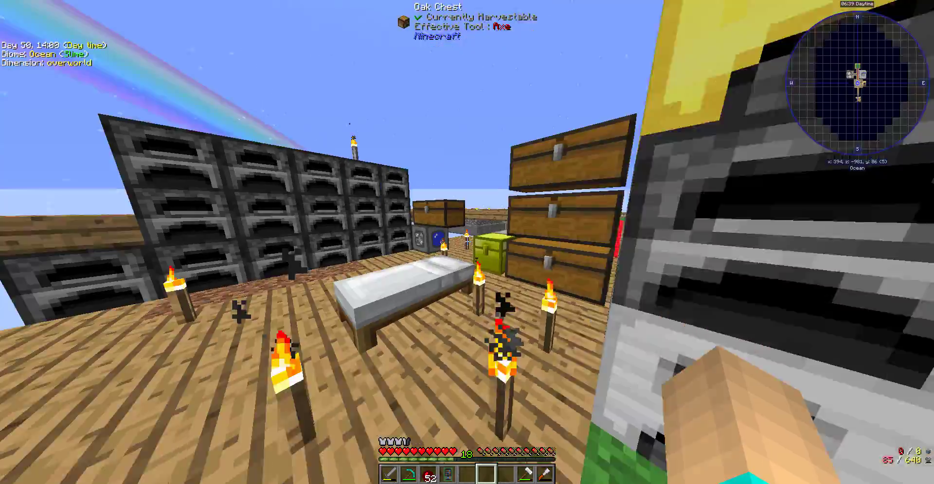
mouse_move(464, 238)
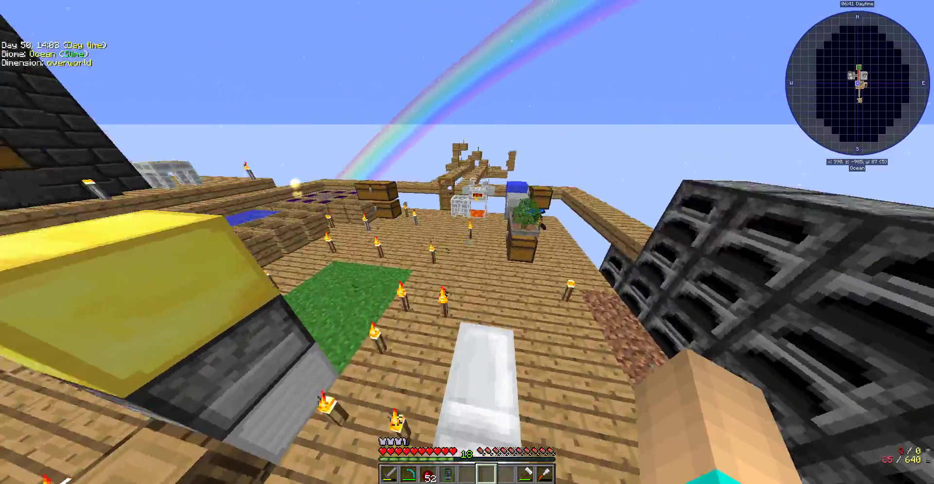